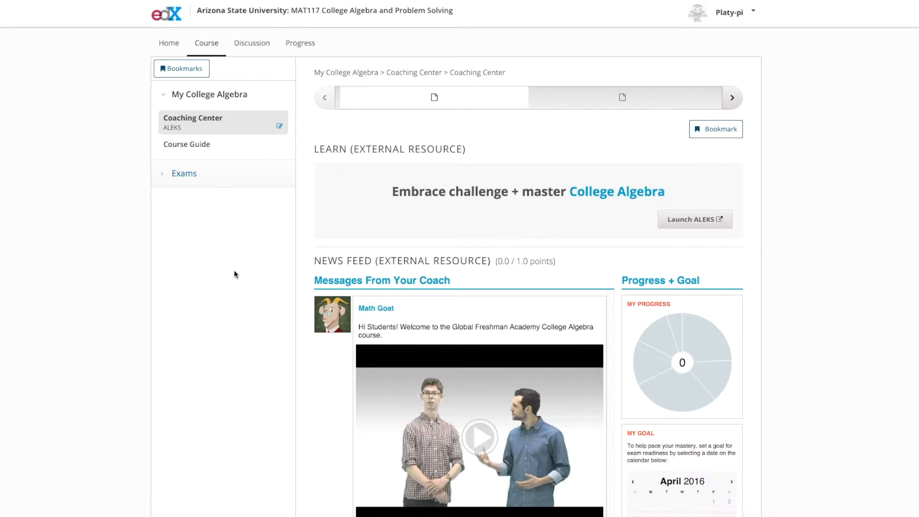
{"action": "mouse_move", "coordinate": [704, 227]}
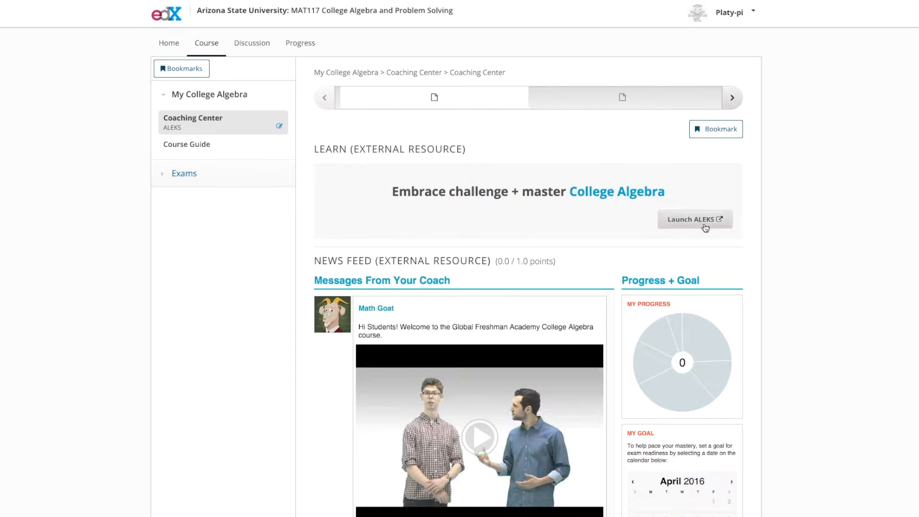
{"action": "mouse_move", "coordinate": [697, 228]}
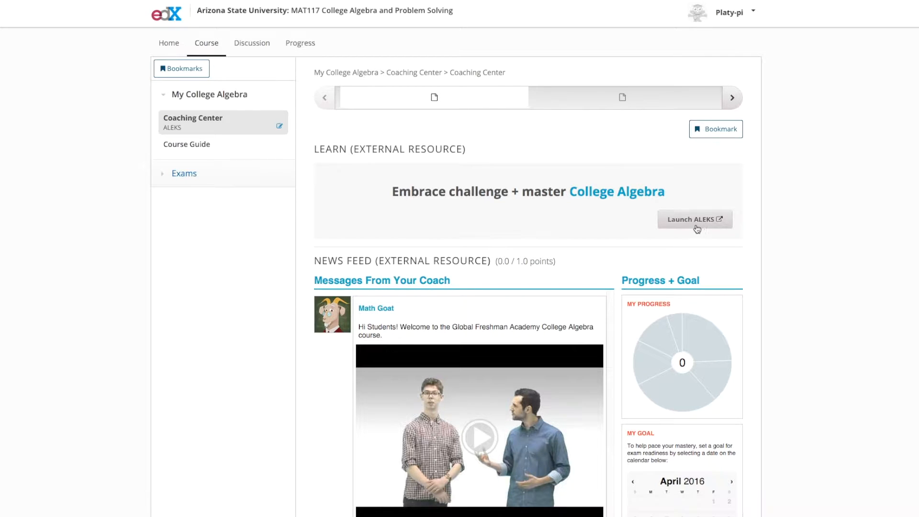
- Launch the ALEKS College Algebra course and finish the welcome slides and dashboard tour tips
{"action": "left_click", "coordinate": [696, 219]}
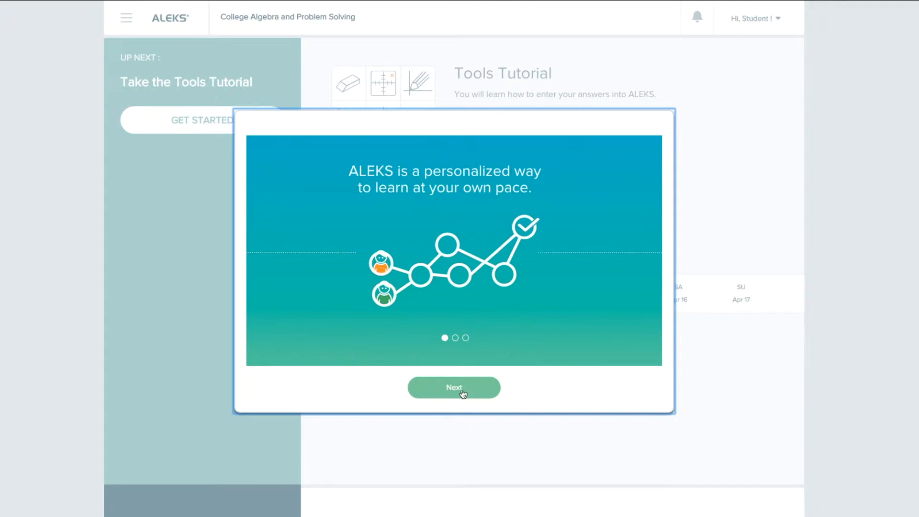
{"action": "left_click", "coordinate": [453, 388]}
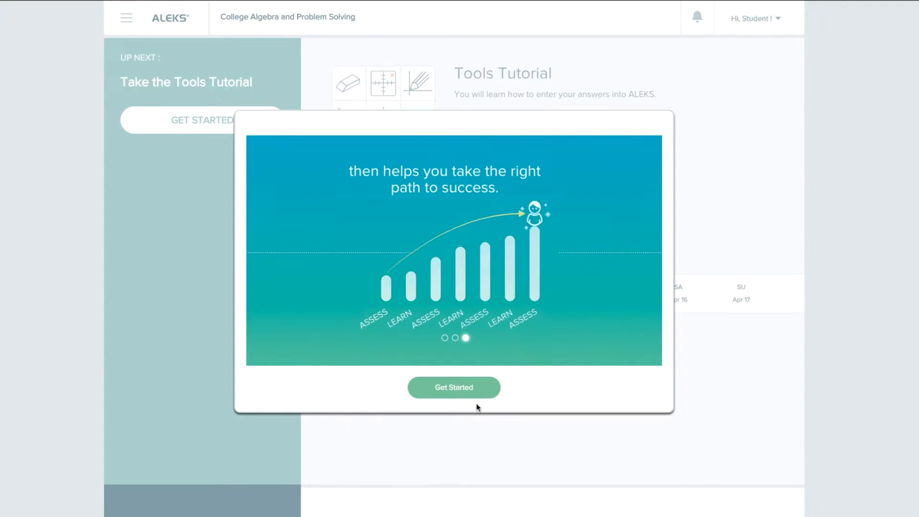
{"action": "left_click", "coordinate": [454, 387]}
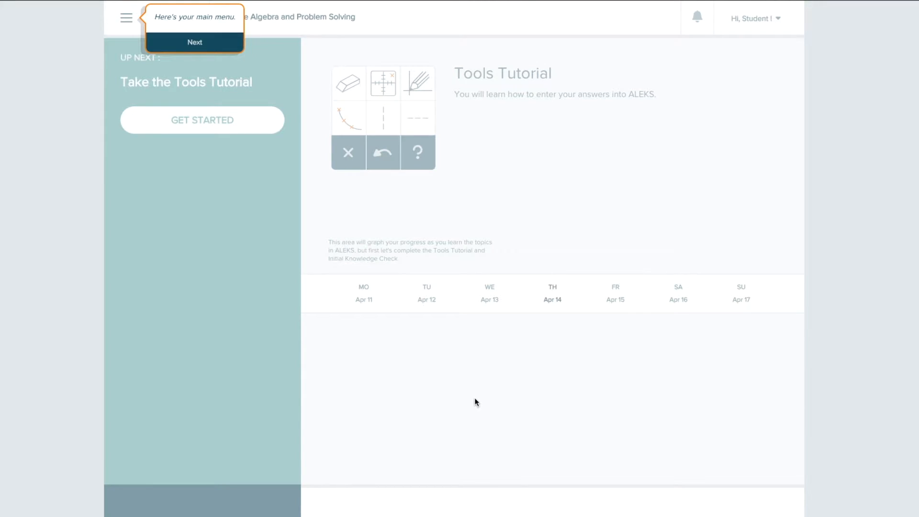
{"action": "left_click", "coordinate": [194, 42]}
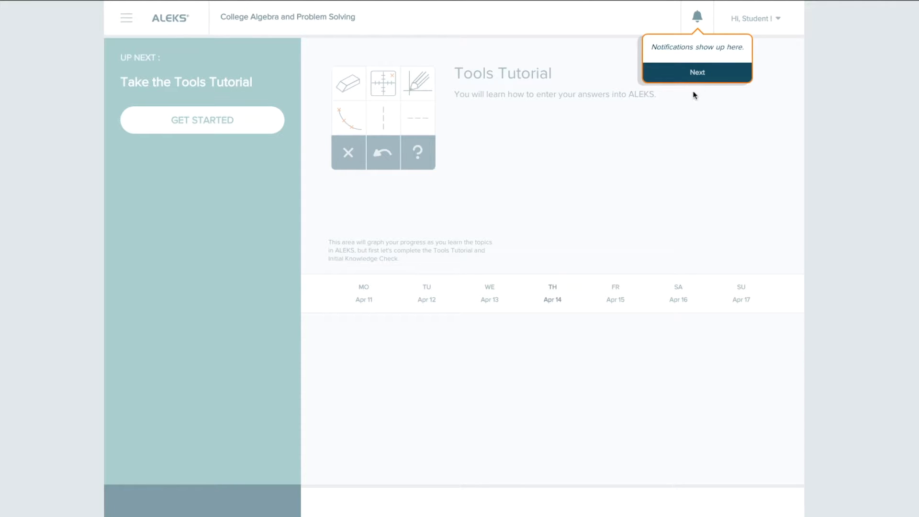
{"action": "left_click", "coordinate": [697, 73]}
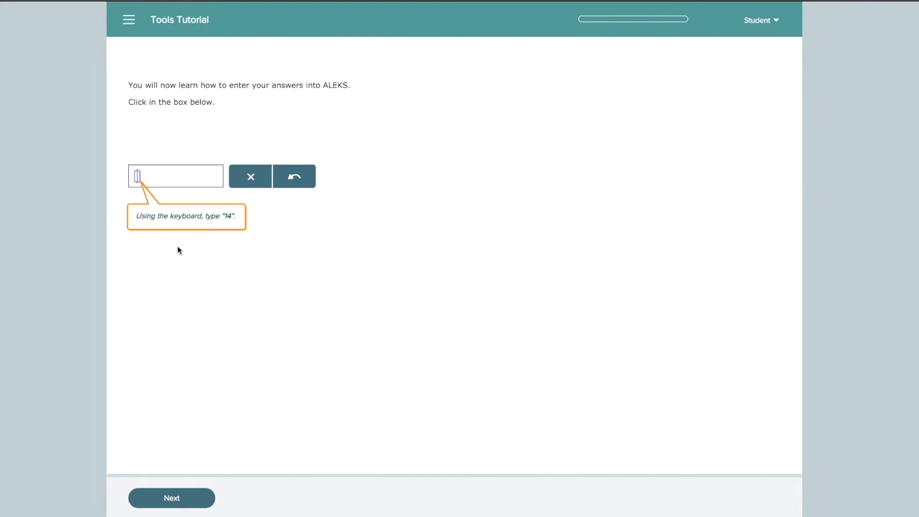
- Enter 14 in the tutorial answer box, clear it, and finish the Tools Tutorial
{"action": "type", "text": "14"}
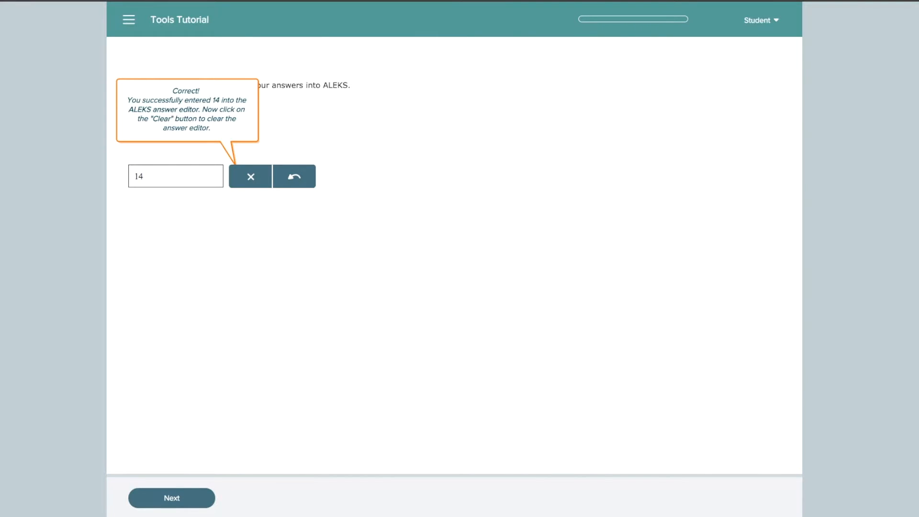
{"action": "left_click", "coordinate": [250, 176]}
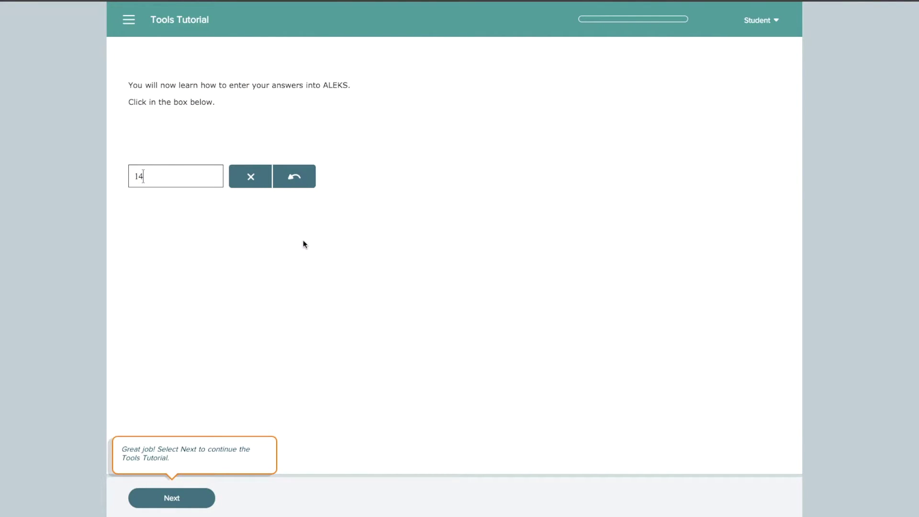
{"action": "left_click", "coordinate": [171, 497]}
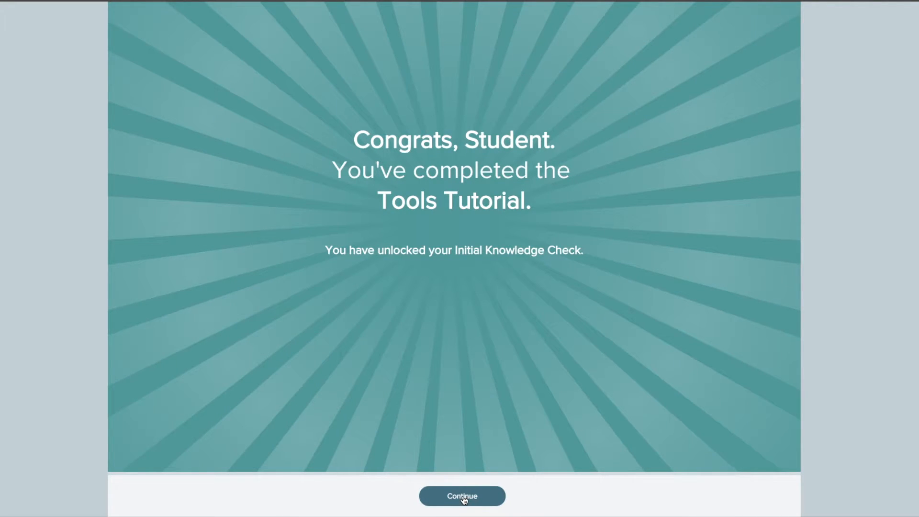
- Start the Initial Knowledge Check from the dashboard and pass its three advice slides
{"action": "left_click", "coordinate": [462, 496]}
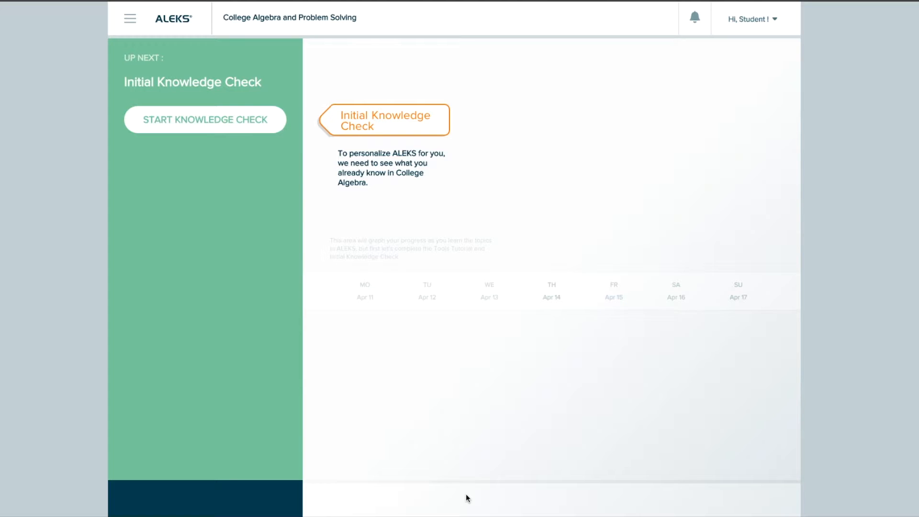
{"action": "left_click", "coordinate": [205, 119]}
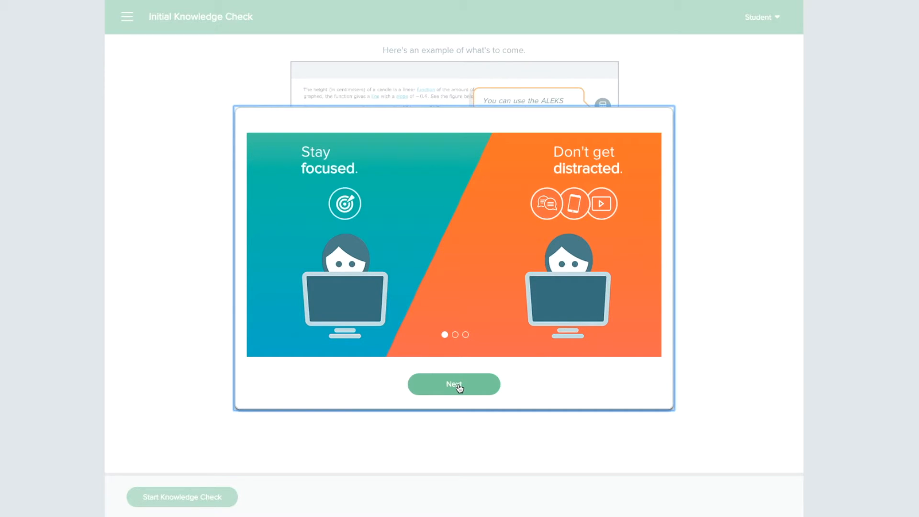
{"action": "left_click", "coordinate": [454, 384]}
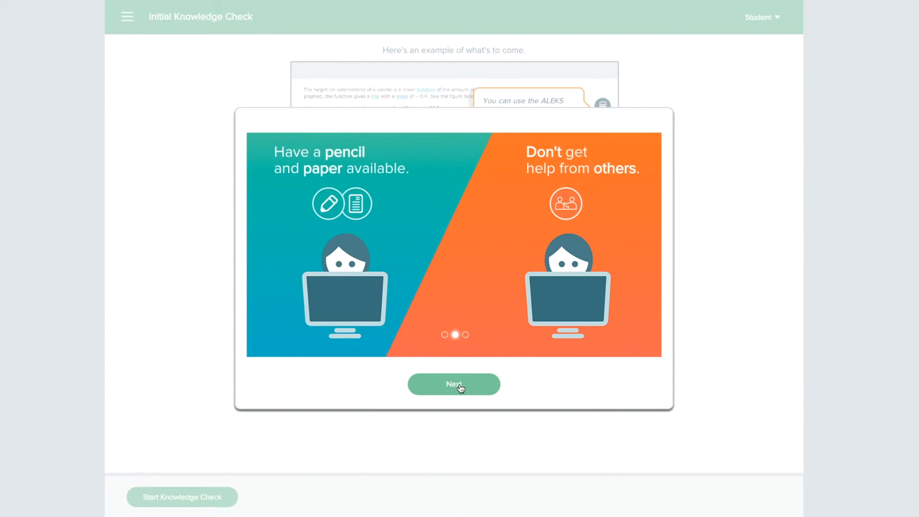
{"action": "left_click", "coordinate": [453, 383]}
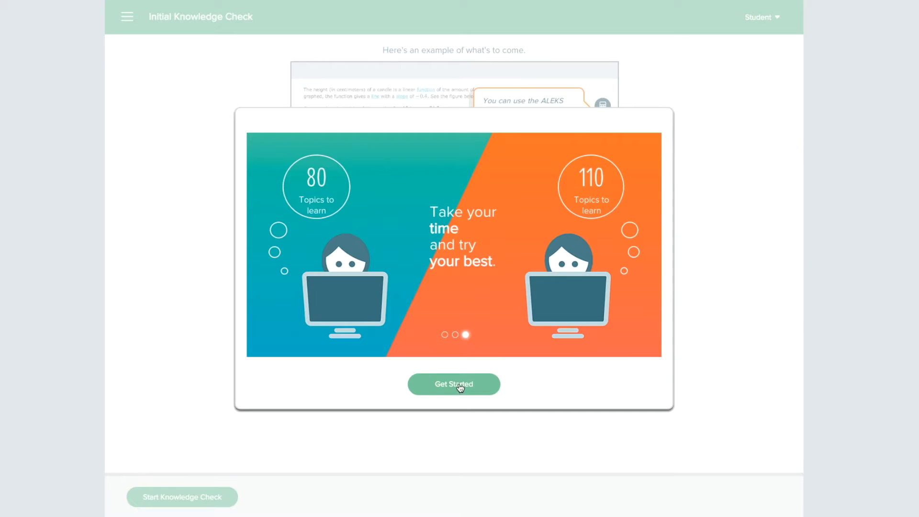
{"action": "left_click", "coordinate": [454, 384]}
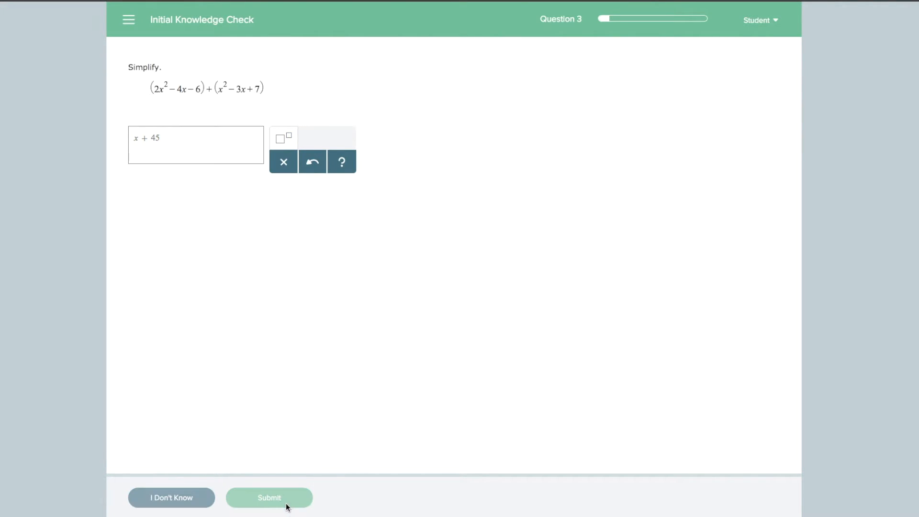
- Submit the answer to question 3 and mark question 4 as I Don't Know
{"action": "left_click", "coordinate": [269, 511]}
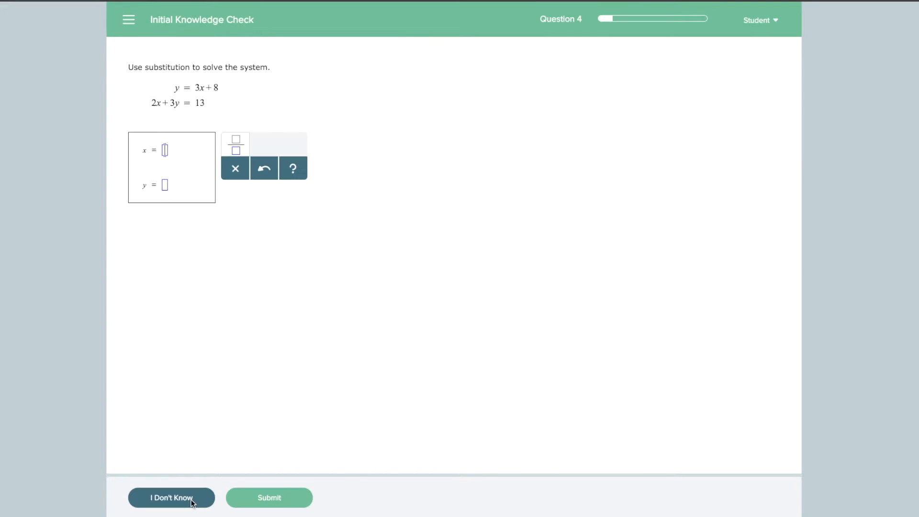
{"action": "left_click", "coordinate": [172, 498]}
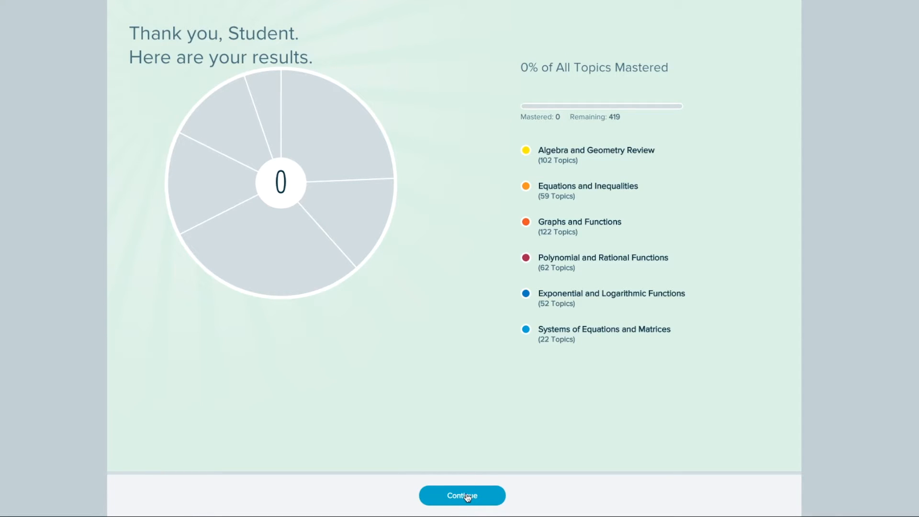
- Continue from the 0% knowledge check results and start the learning path
{"action": "left_click", "coordinate": [462, 509]}
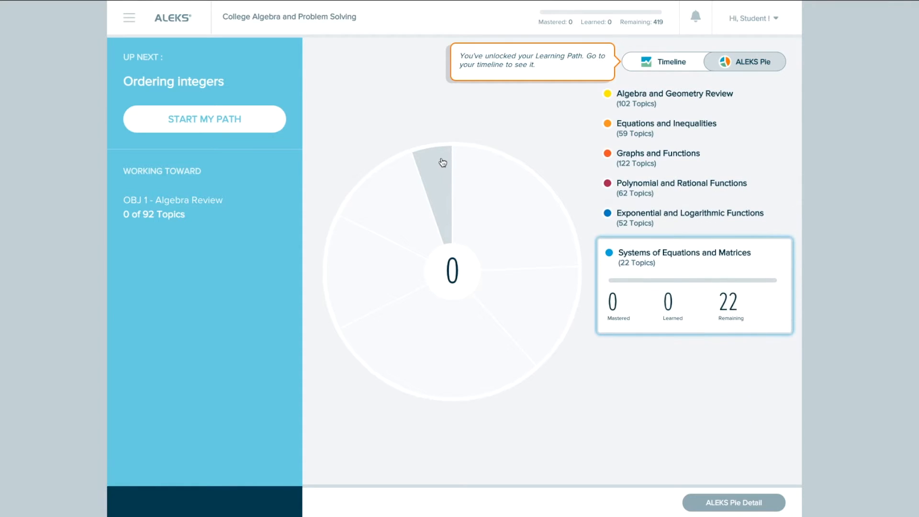
{"action": "mouse_move", "coordinate": [445, 115]}
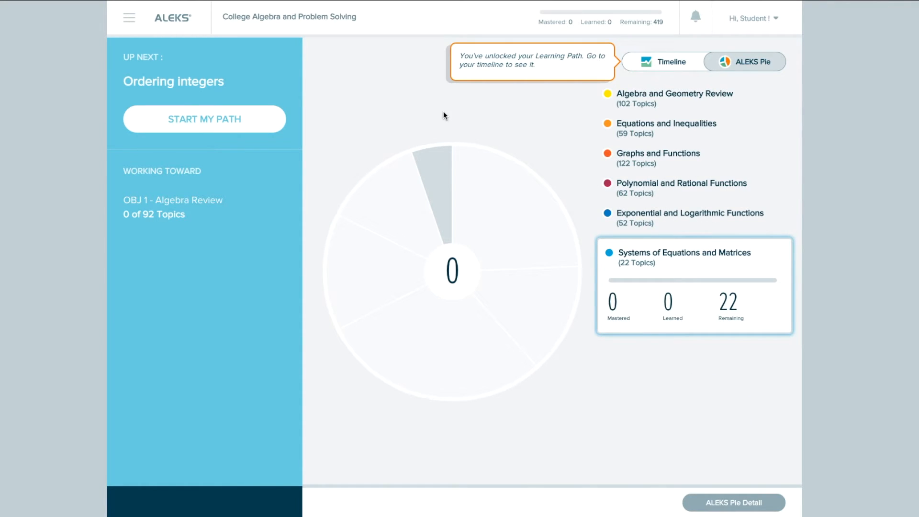
{"action": "left_click", "coordinate": [664, 61]}
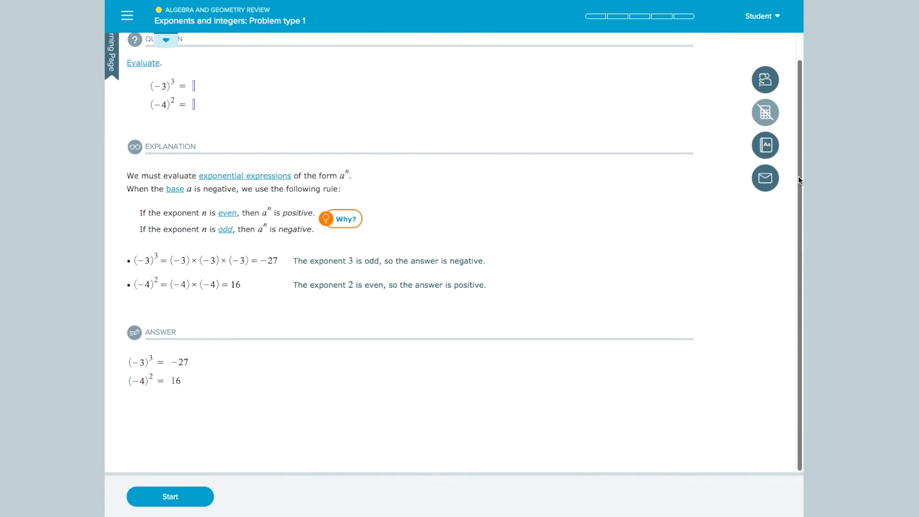
- Browse the topic's Watch & Learn resources, select Exponents and integers, and start practising
{"action": "left_click", "coordinate": [765, 79]}
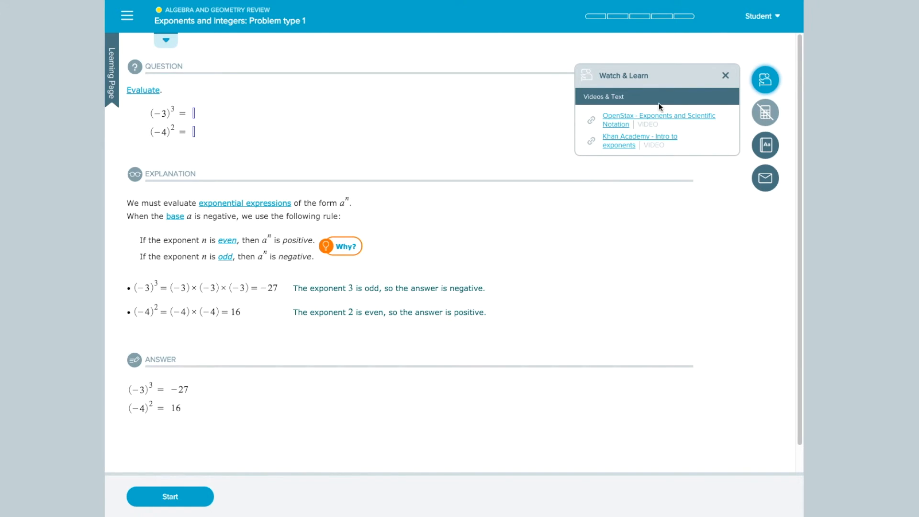
{"action": "left_click", "coordinate": [725, 76]}
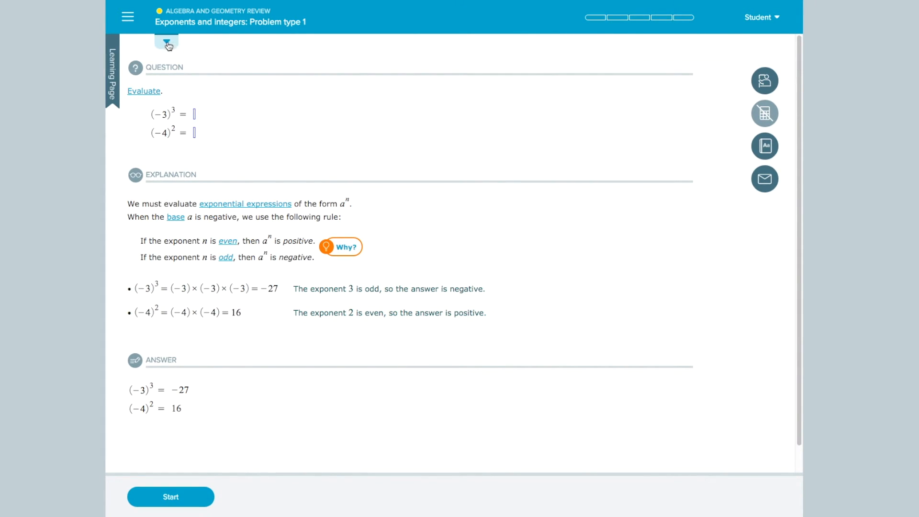
{"action": "left_click", "coordinate": [167, 43]}
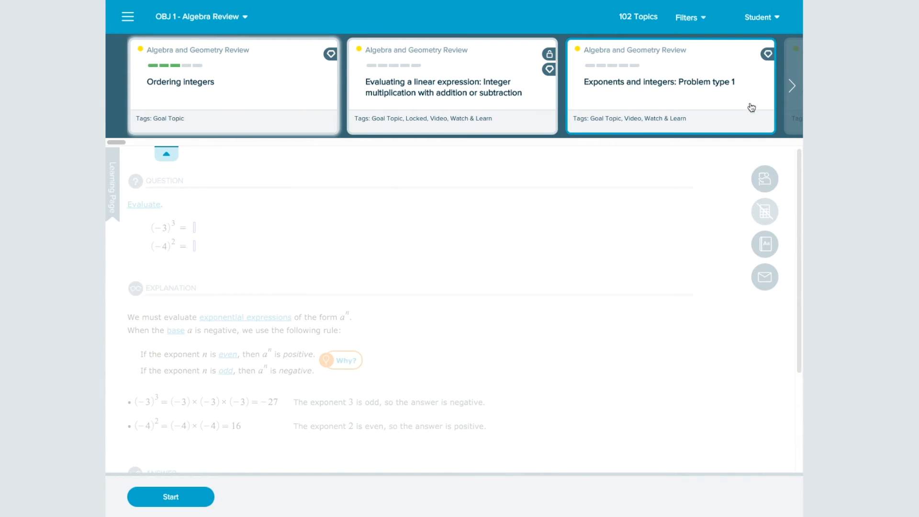
{"action": "left_click", "coordinate": [792, 86]}
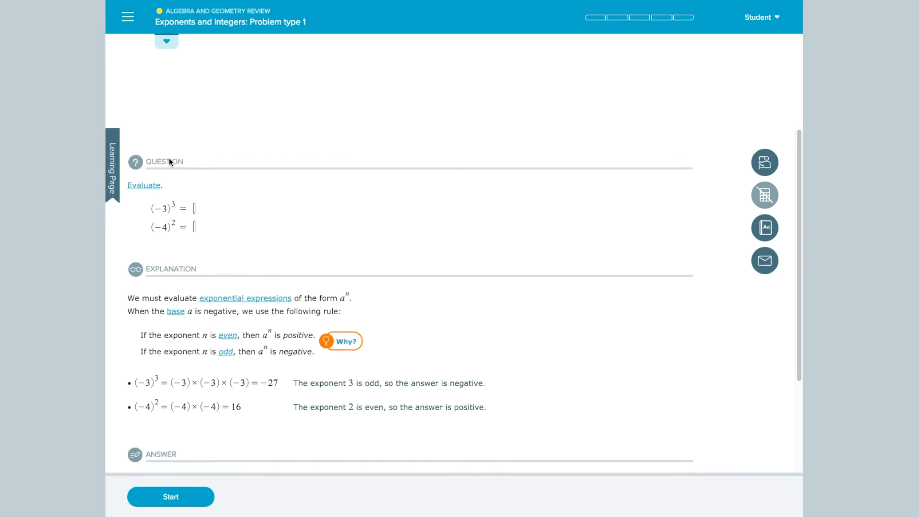
{"action": "scroll", "scroll_direction": "down", "scroll_amount": 3}
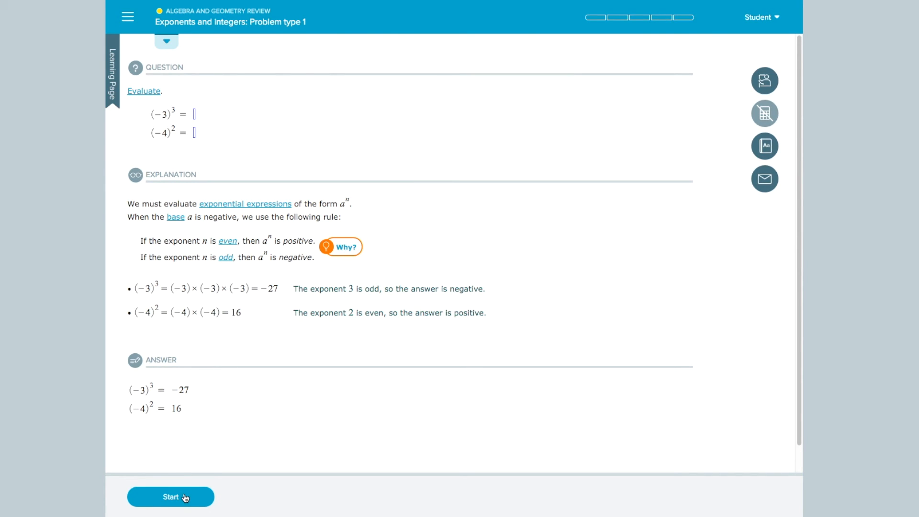
{"action": "left_click", "coordinate": [171, 497]}
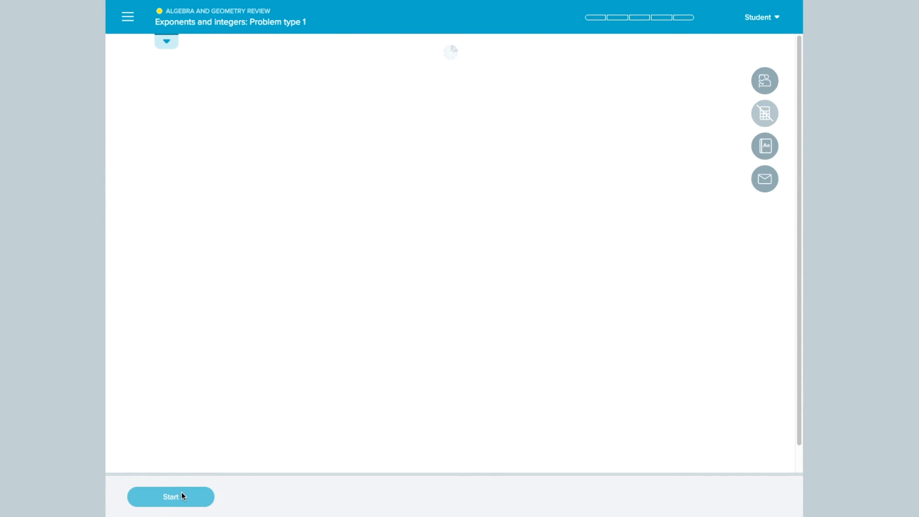
- Enter 25 for (−5)² alongside −8 and check the answer
{"action": "left_click", "coordinate": [170, 510]}
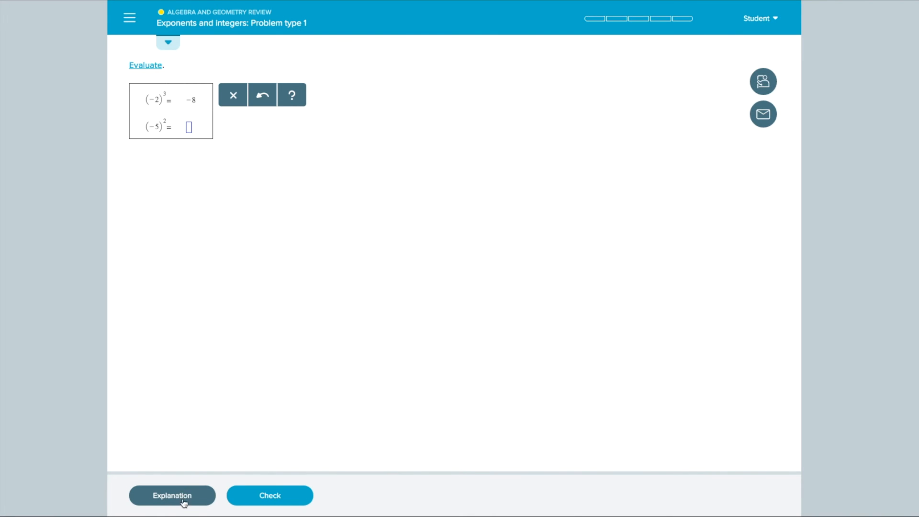
{"action": "type", "text": "25"}
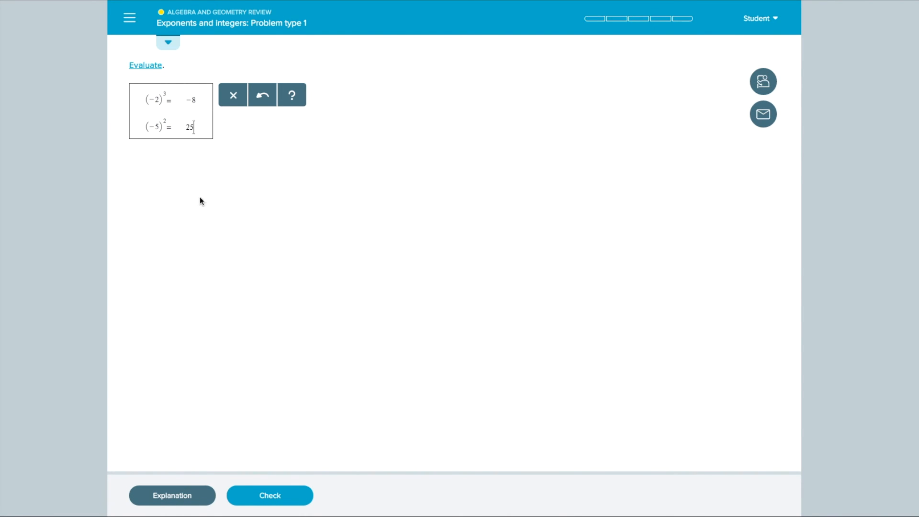
{"action": "left_click", "coordinate": [268, 509]}
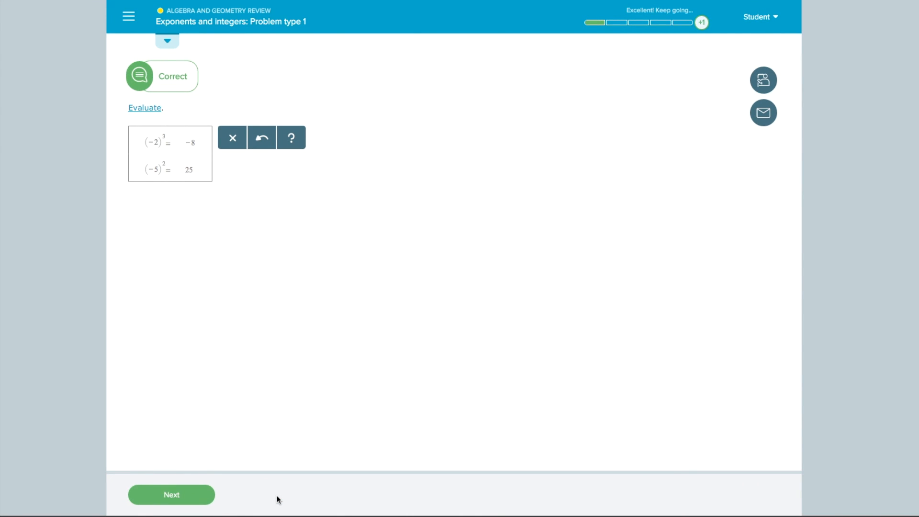
{"action": "mouse_move", "coordinate": [763, 112]}
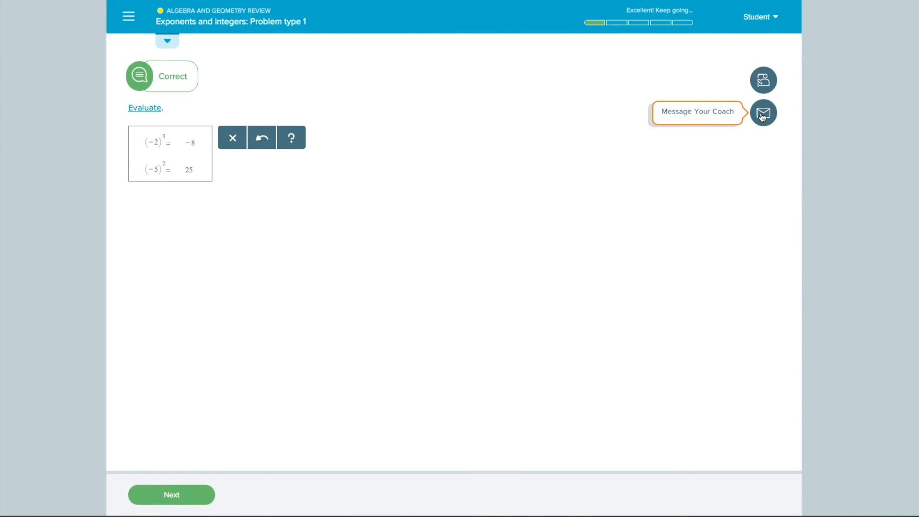